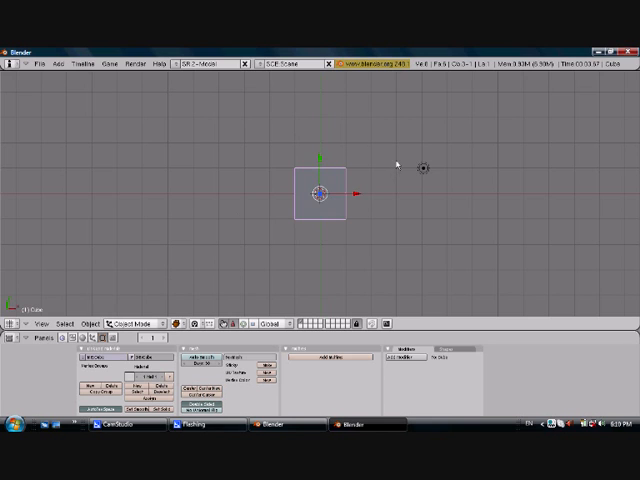
mouse_move(424, 168)
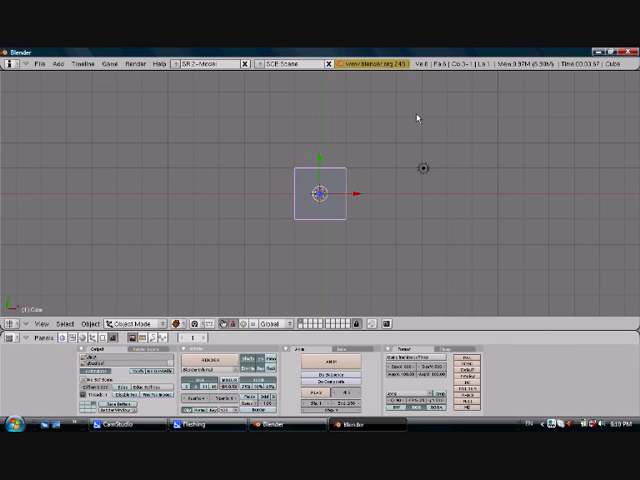
mouse_move(436, 234)
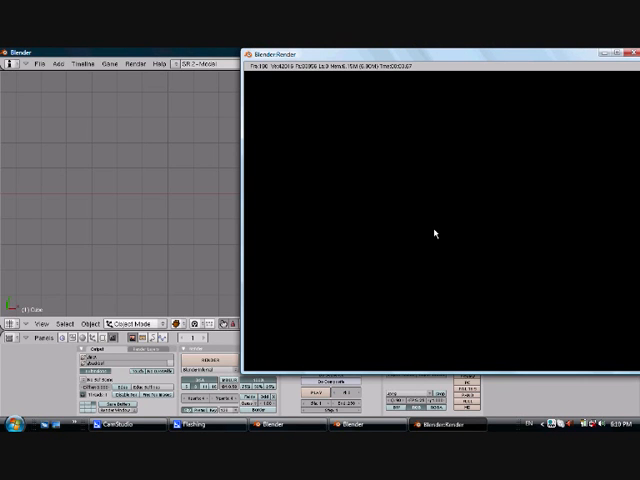
mouse_move(476, 152)
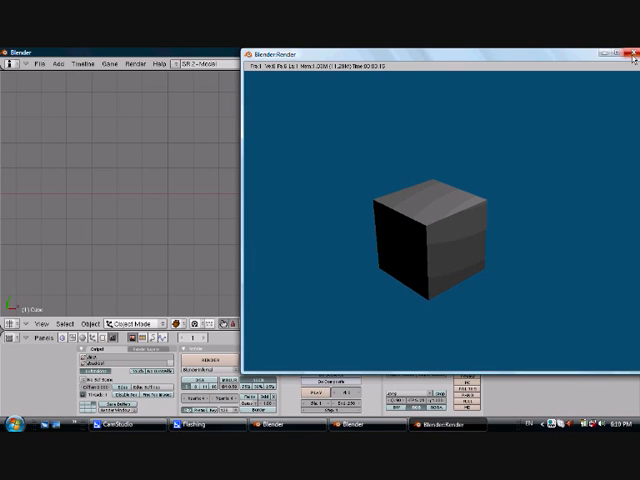
Render the scene to produce the finished image of the grey cube on blue
left_click(632, 56)
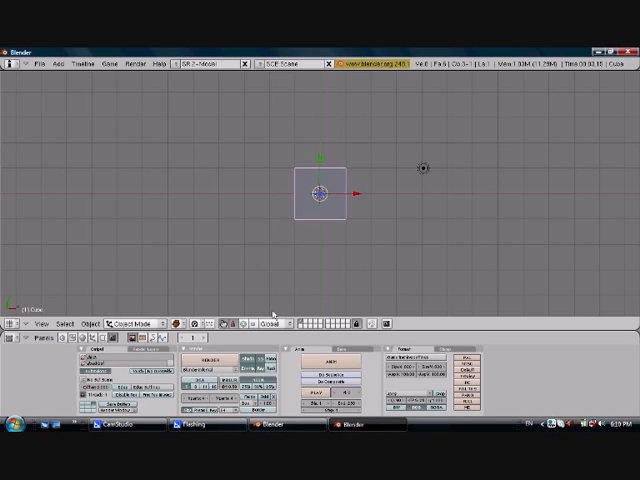
mouse_move(260, 370)
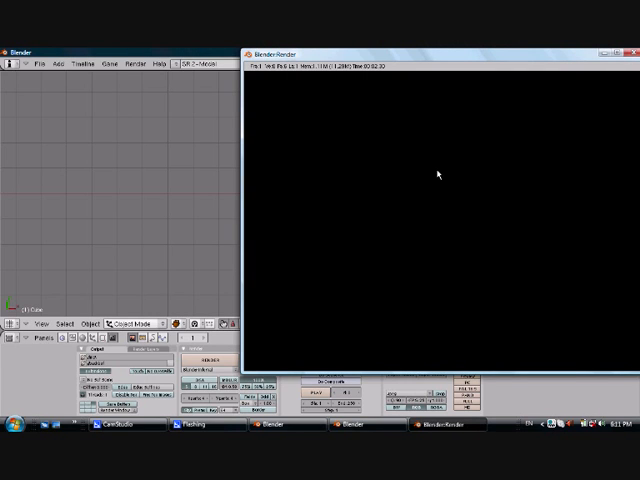
mouse_move(538, 128)
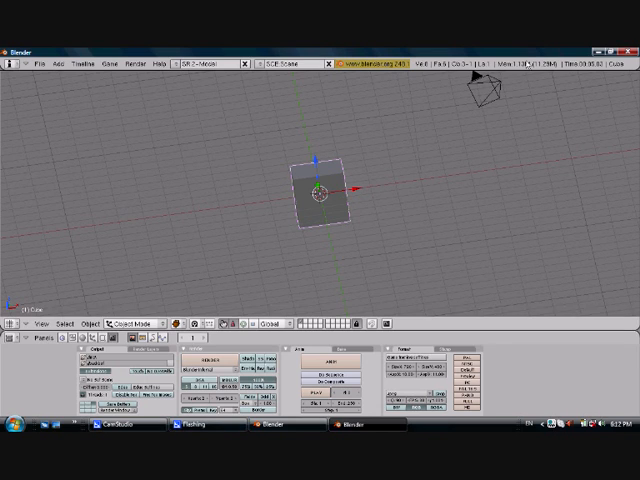
mouse_move(388, 200)
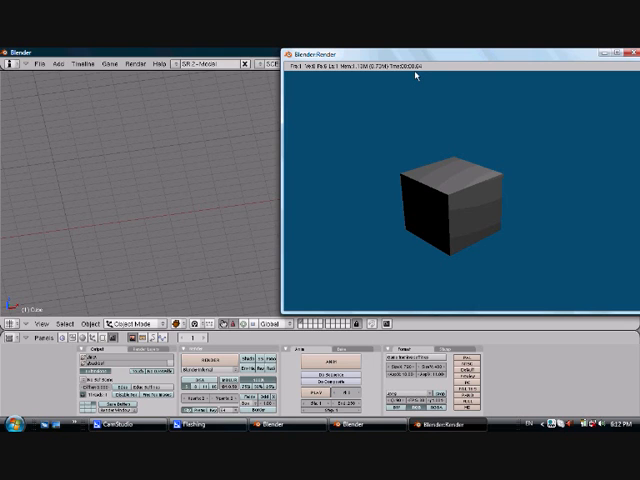
mouse_move(412, 160)
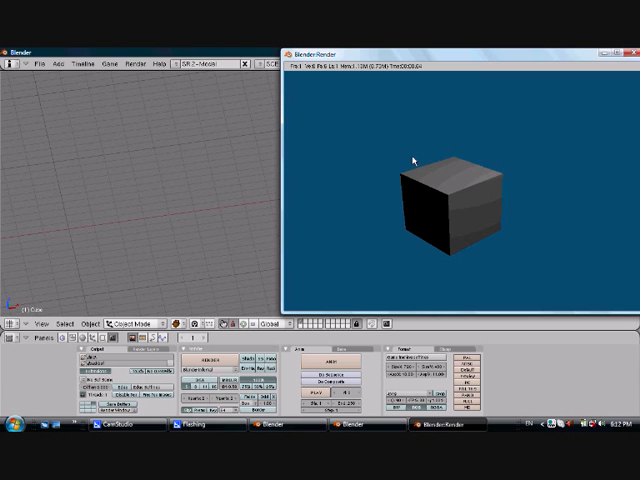
mouse_move(524, 122)
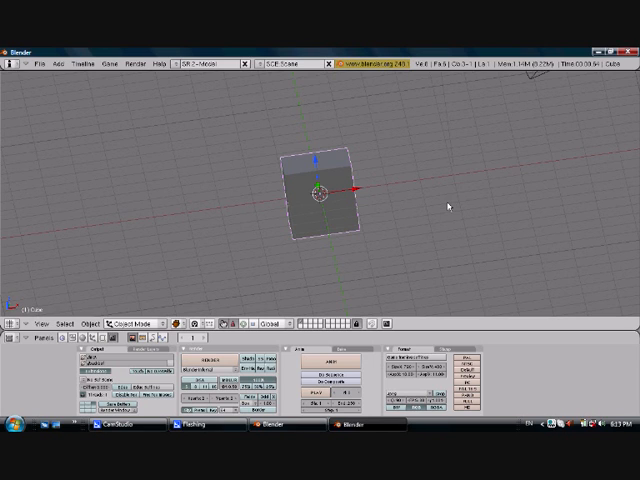
mouse_move(320, 228)
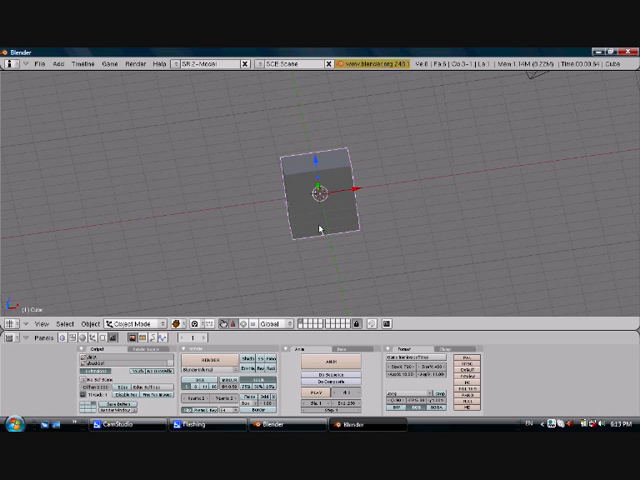